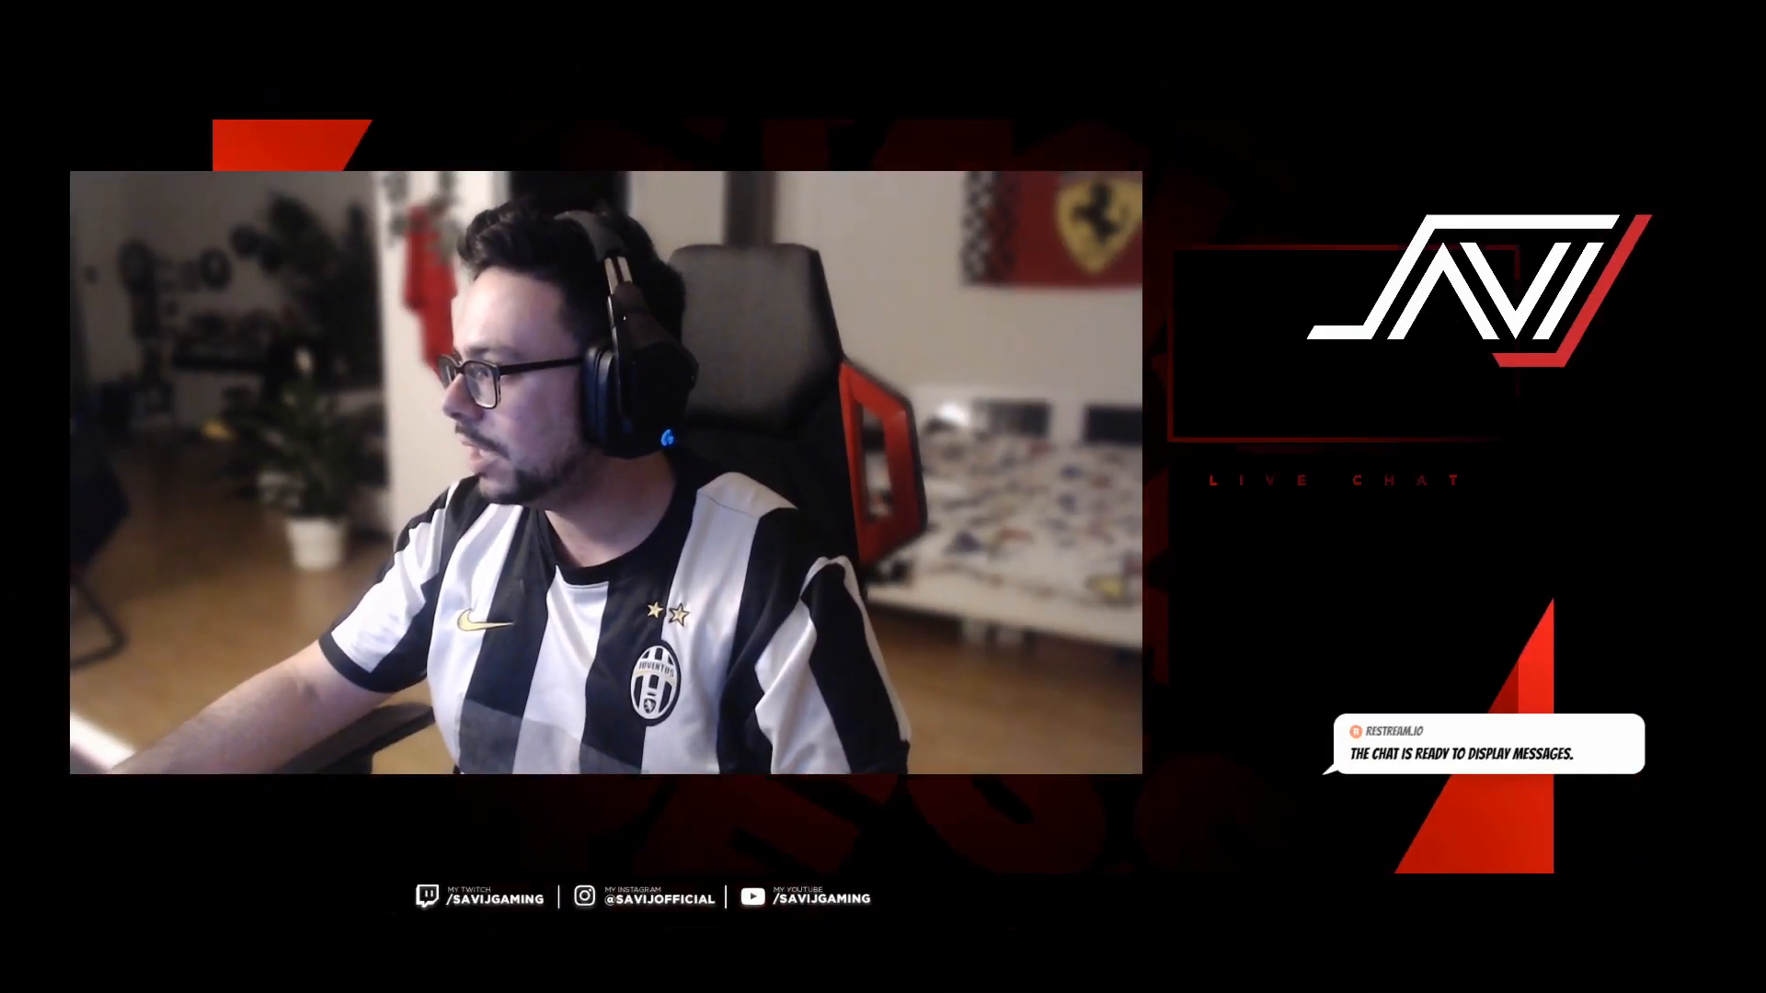
Lower the PC Sound mixer slider in Streamlabs OBS to about -24 dB.
{"action": "key", "text": "Escape"}
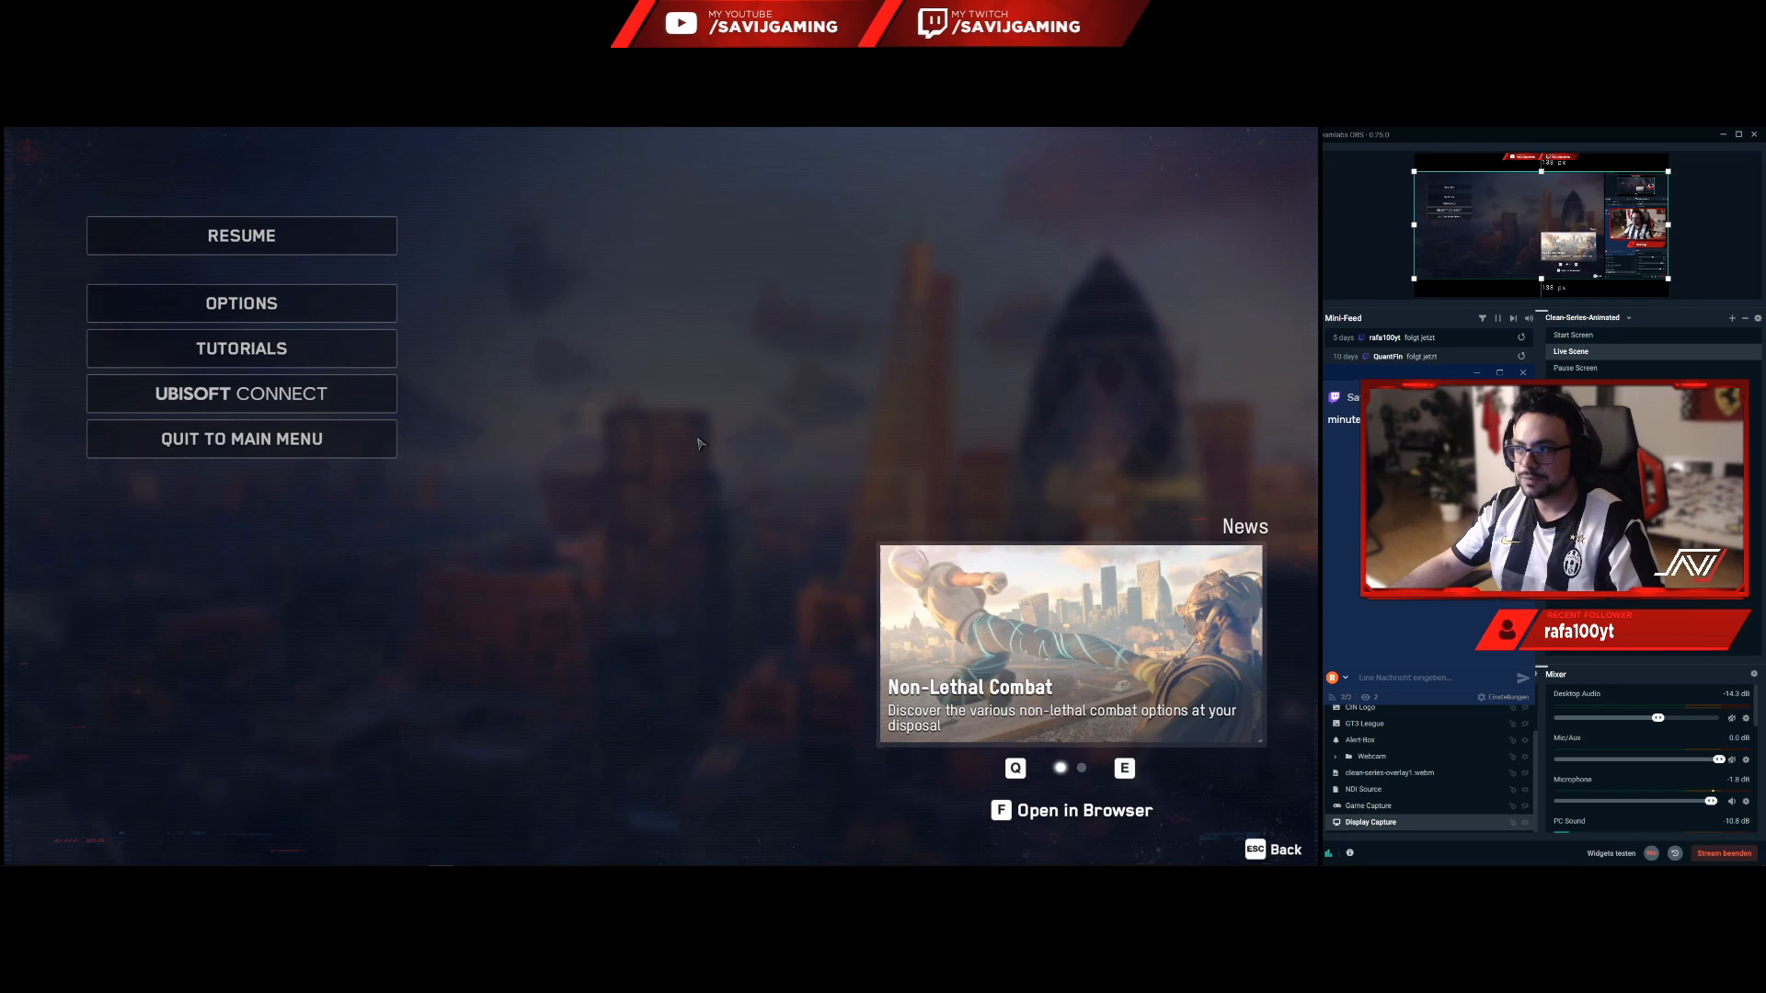
{"action": "mouse_move", "coordinate": [754, 190]}
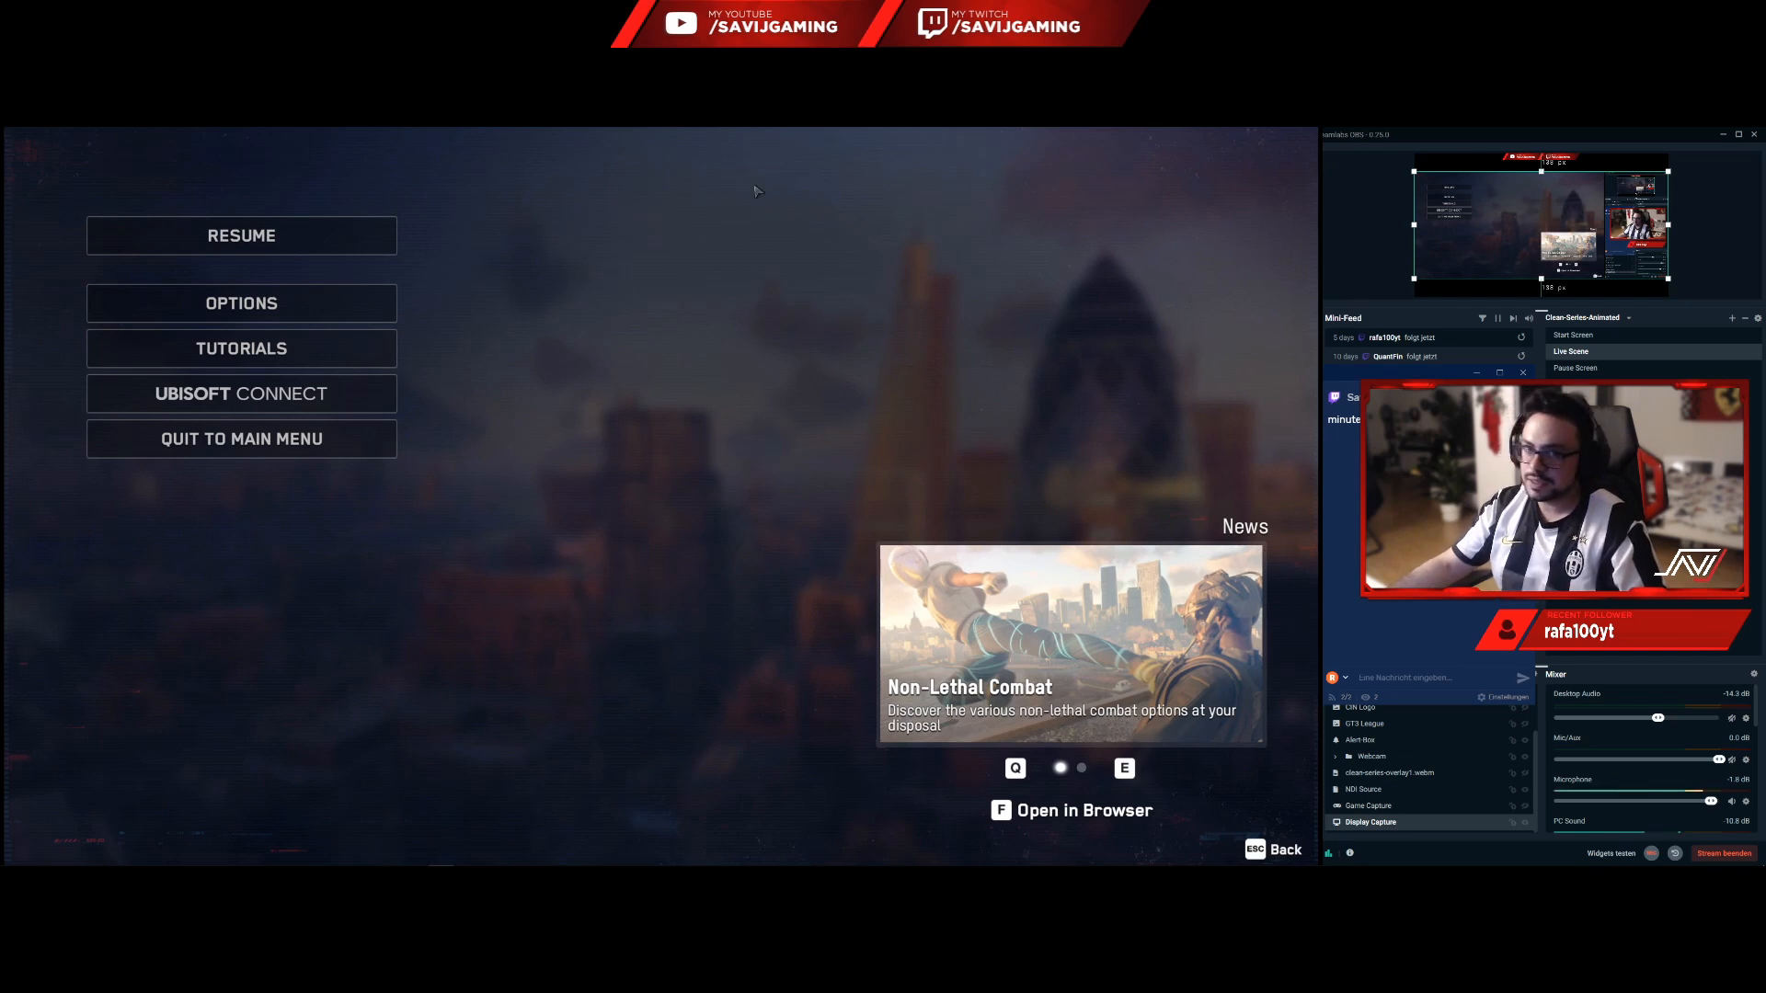
{"action": "mouse_move", "coordinate": [241, 303]}
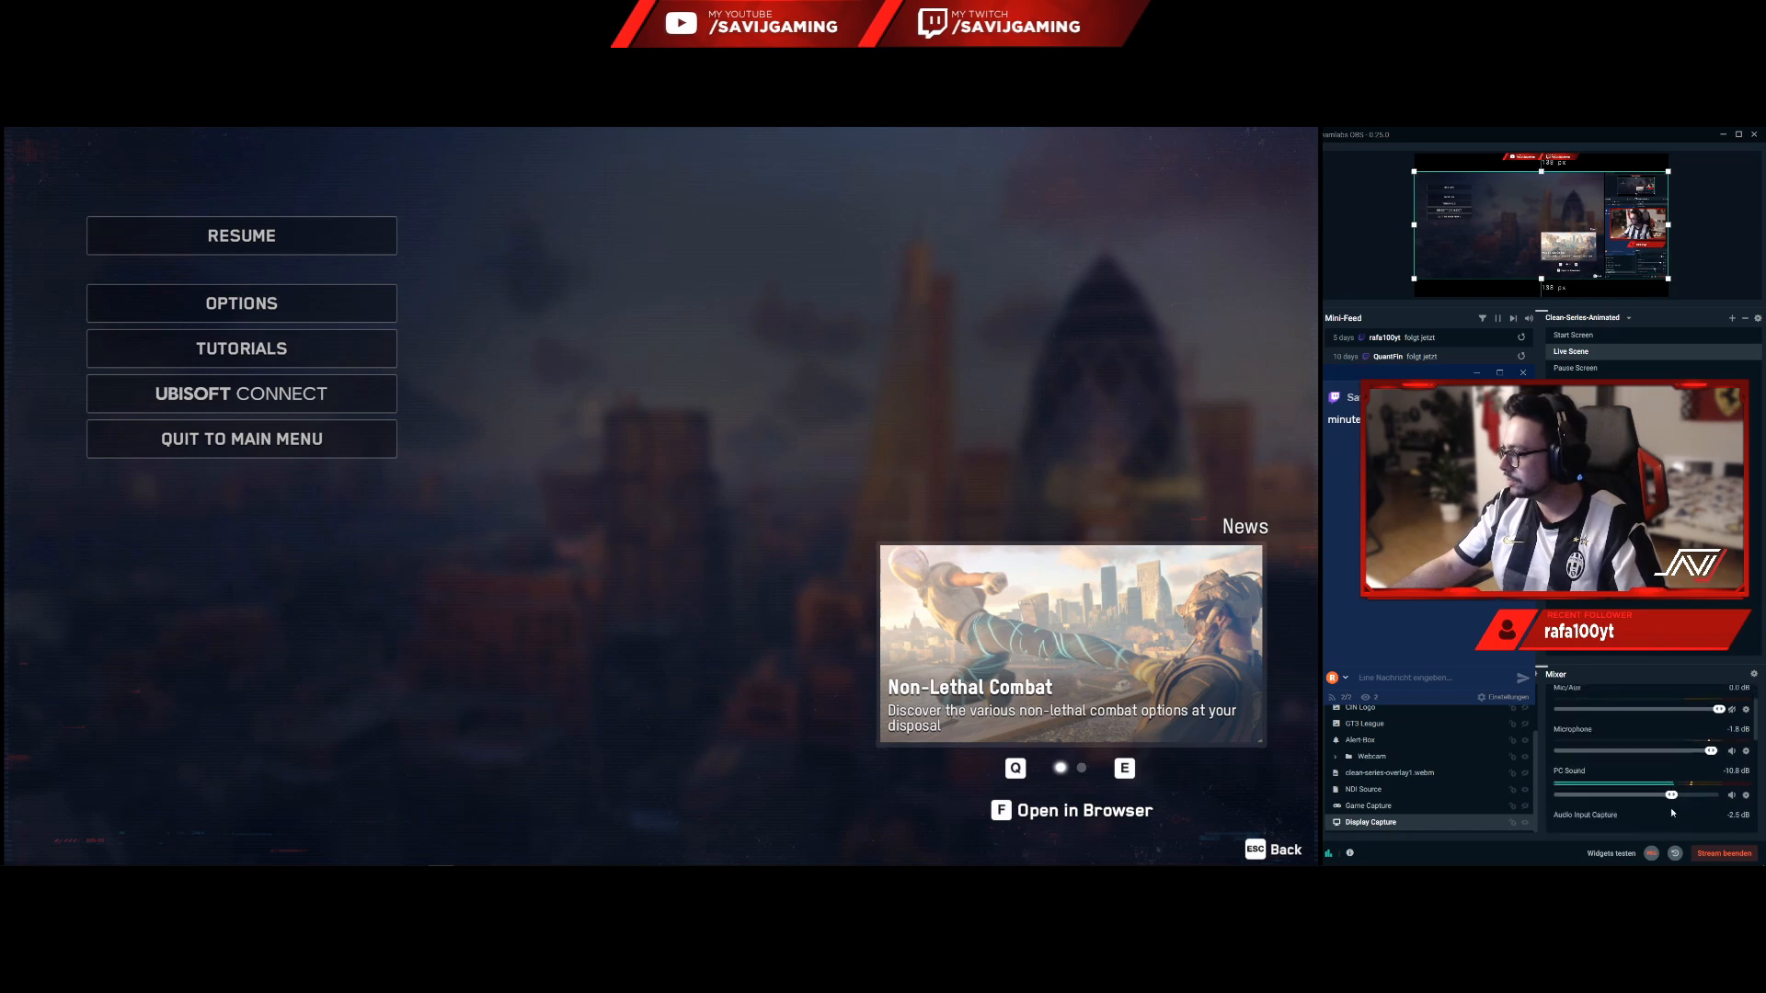
{"action": "left_click_drag", "start_coordinate": [1672, 794], "coordinate": [1627, 794]}
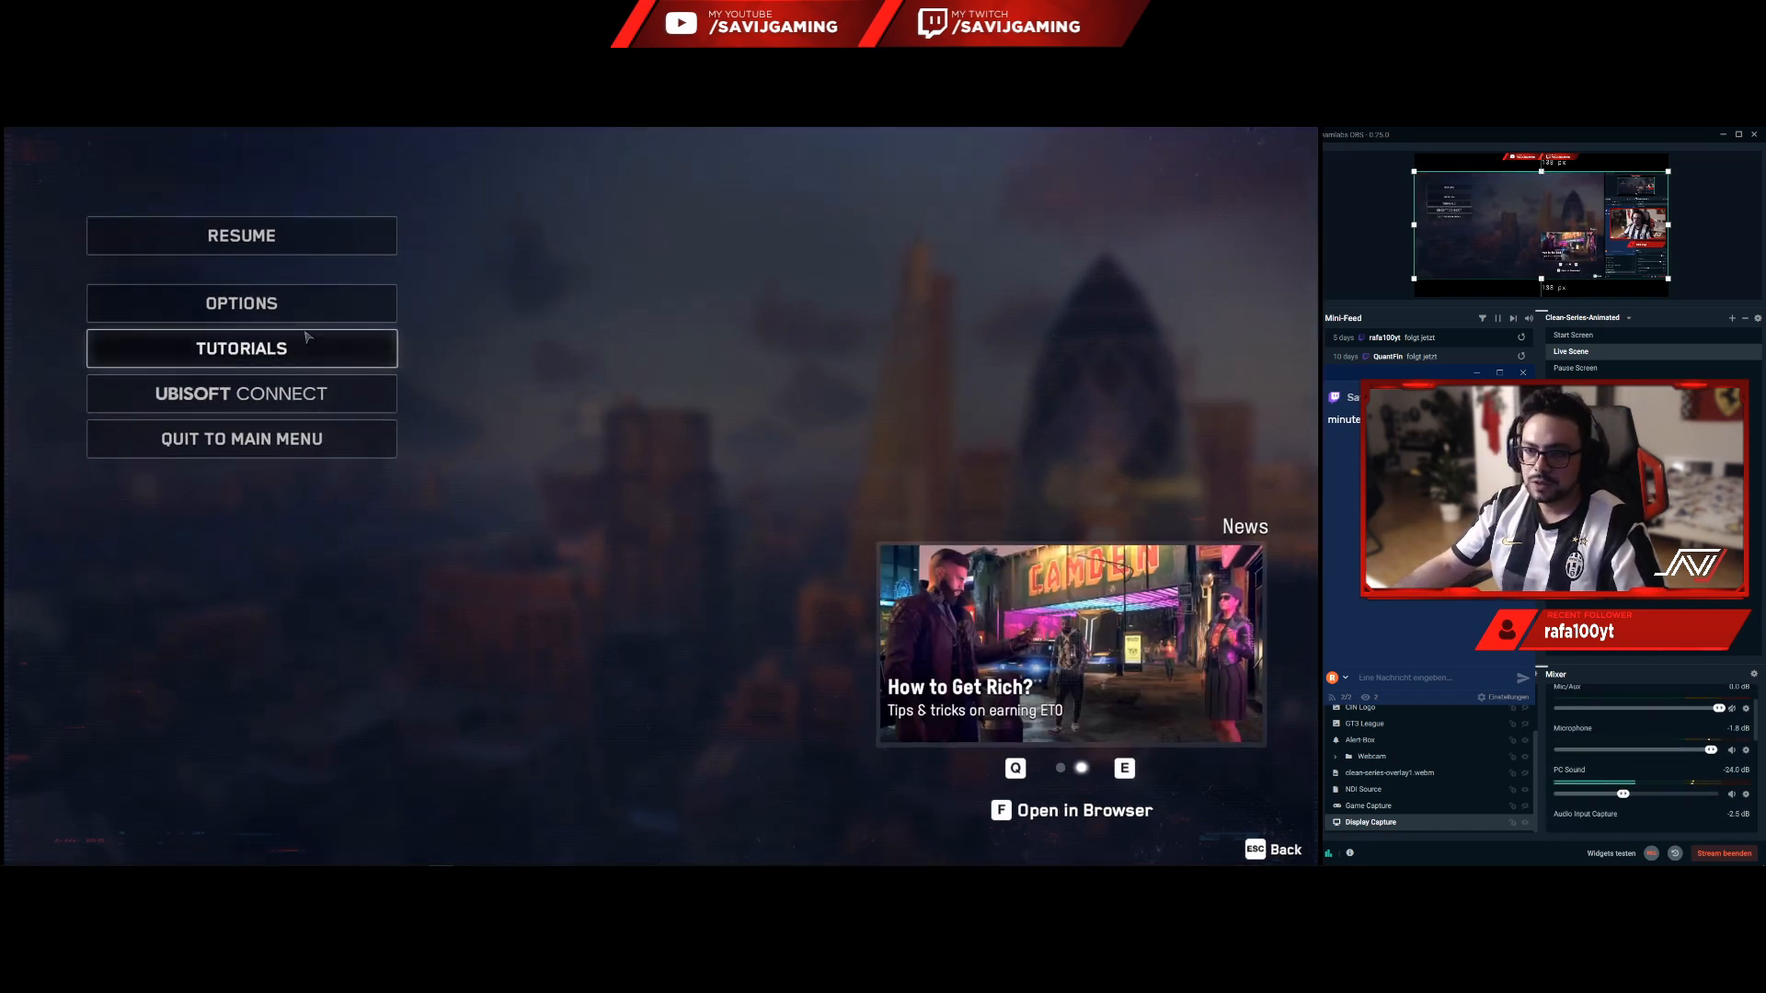
{"action": "mouse_move", "coordinate": [241, 303]}
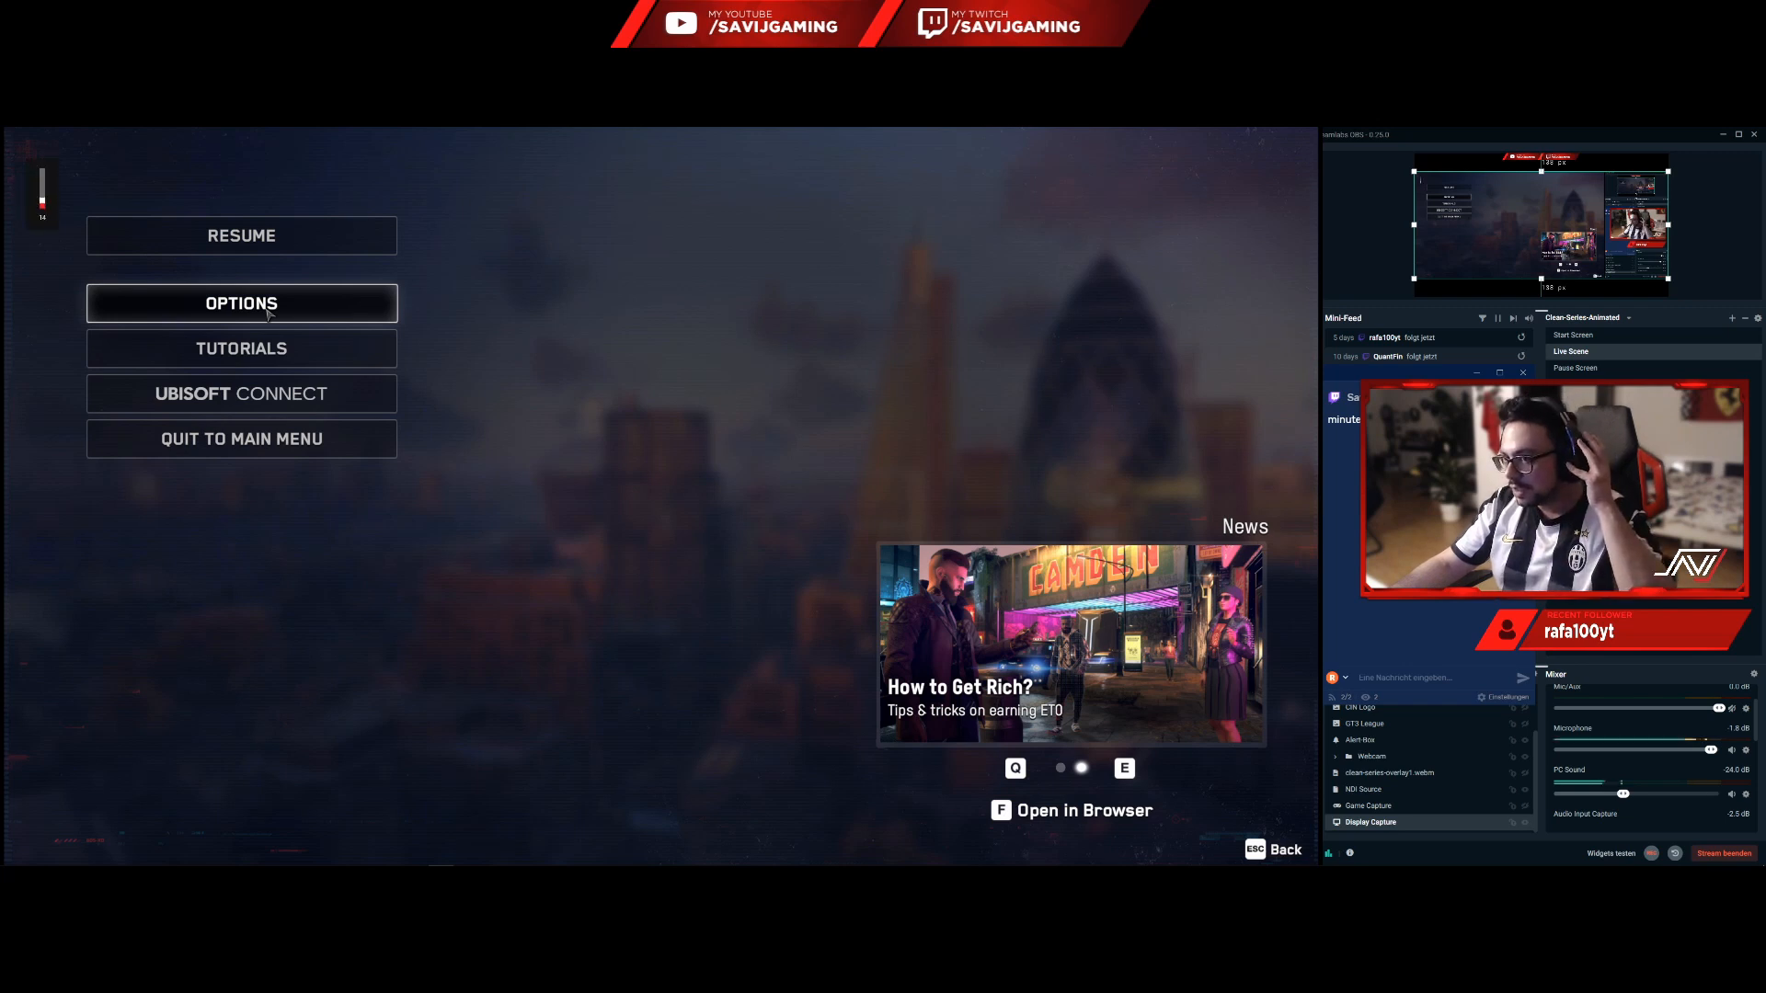
Set Window Mode to Windowed Borderless in the game's Options > Video display settings.
{"action": "left_click", "coordinate": [241, 302]}
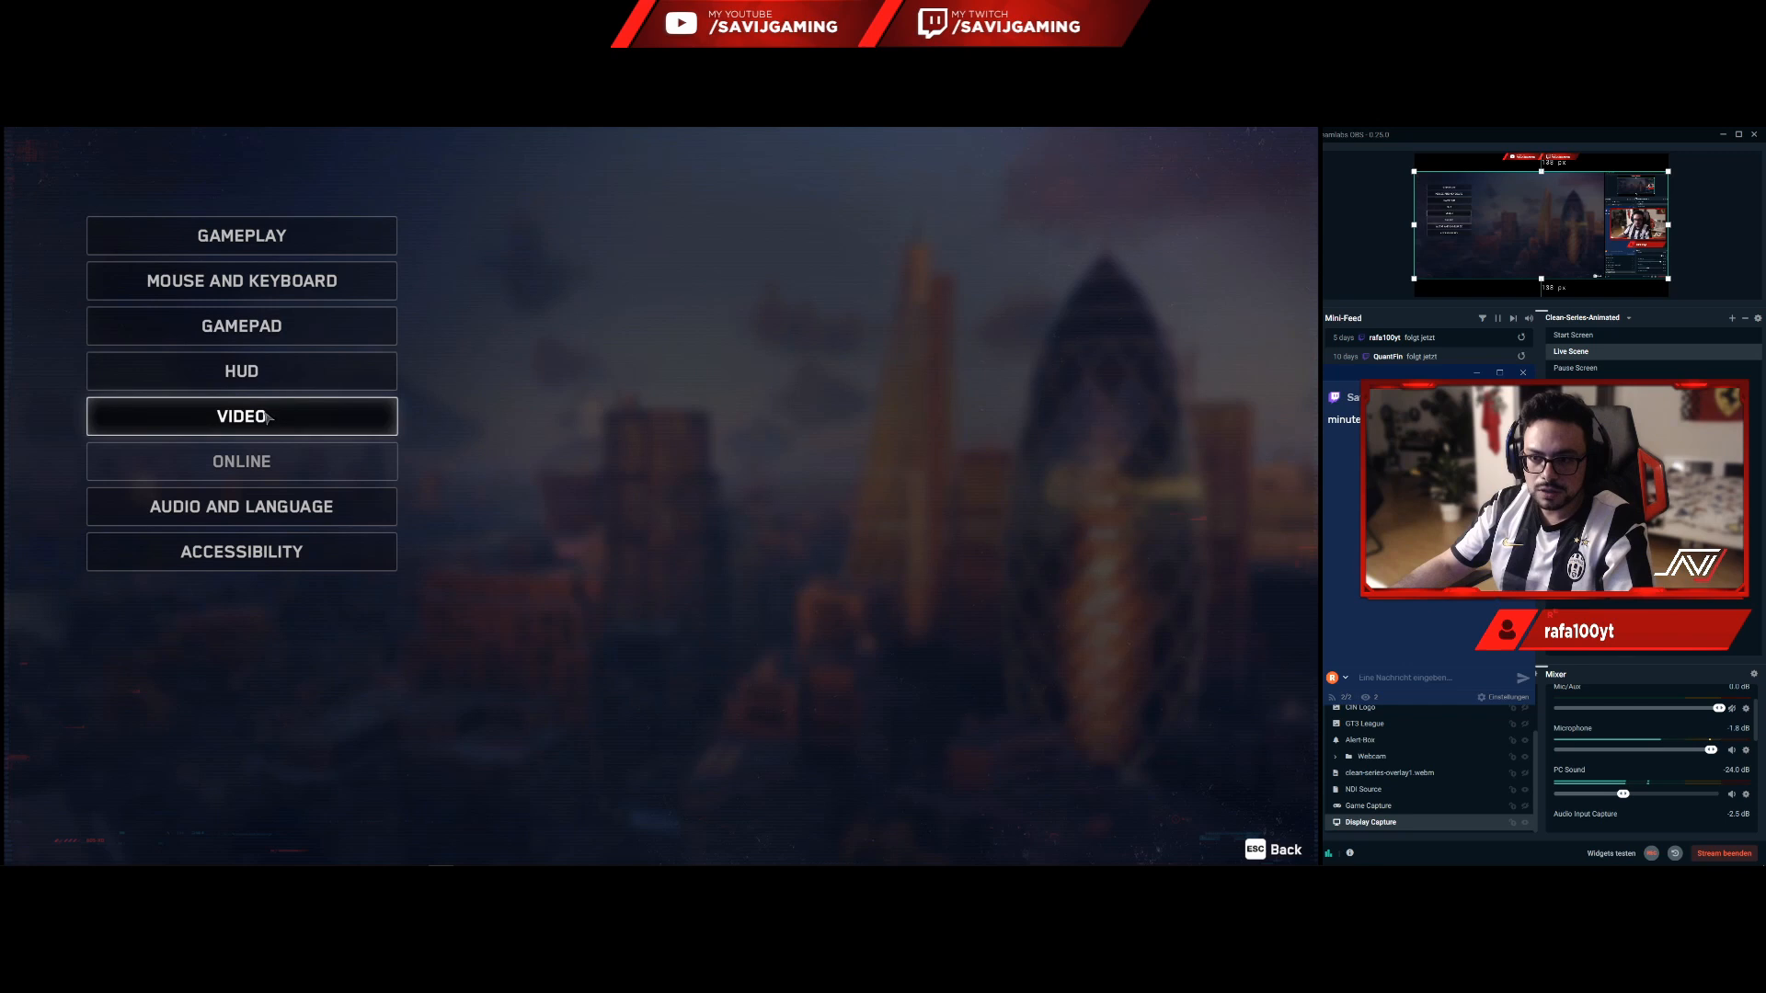
{"action": "left_click", "coordinate": [241, 415]}
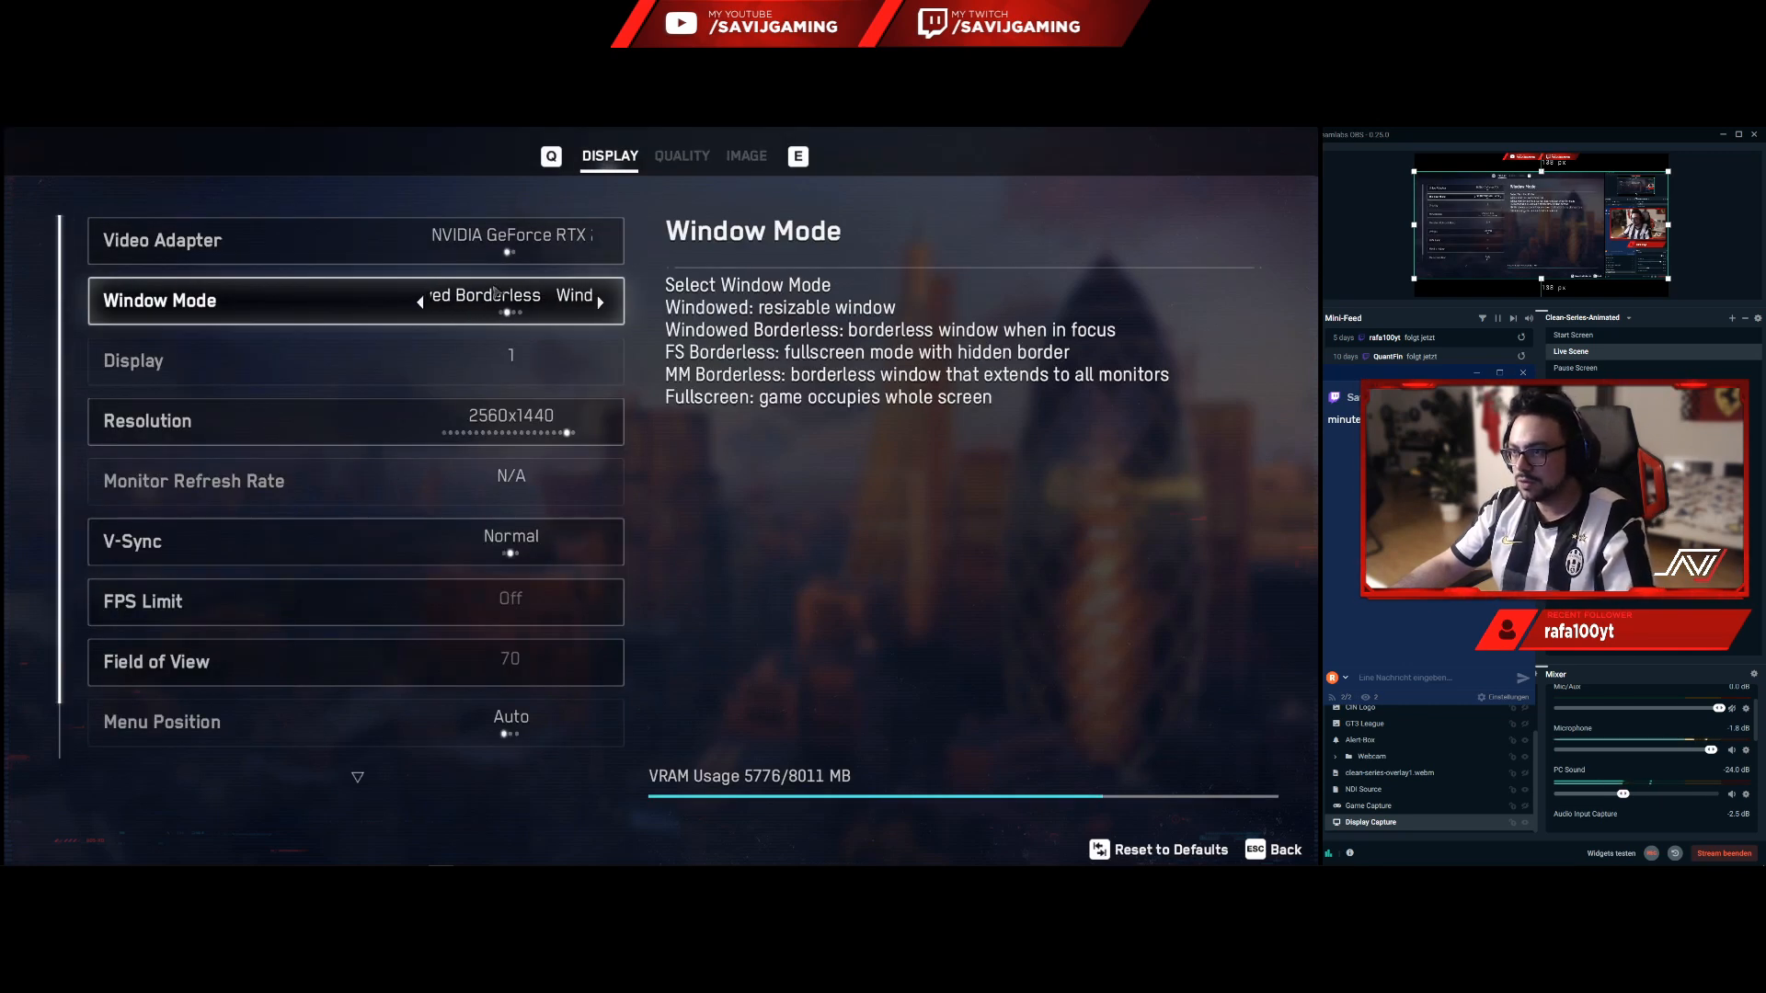
{"action": "left_click", "coordinate": [601, 301]}
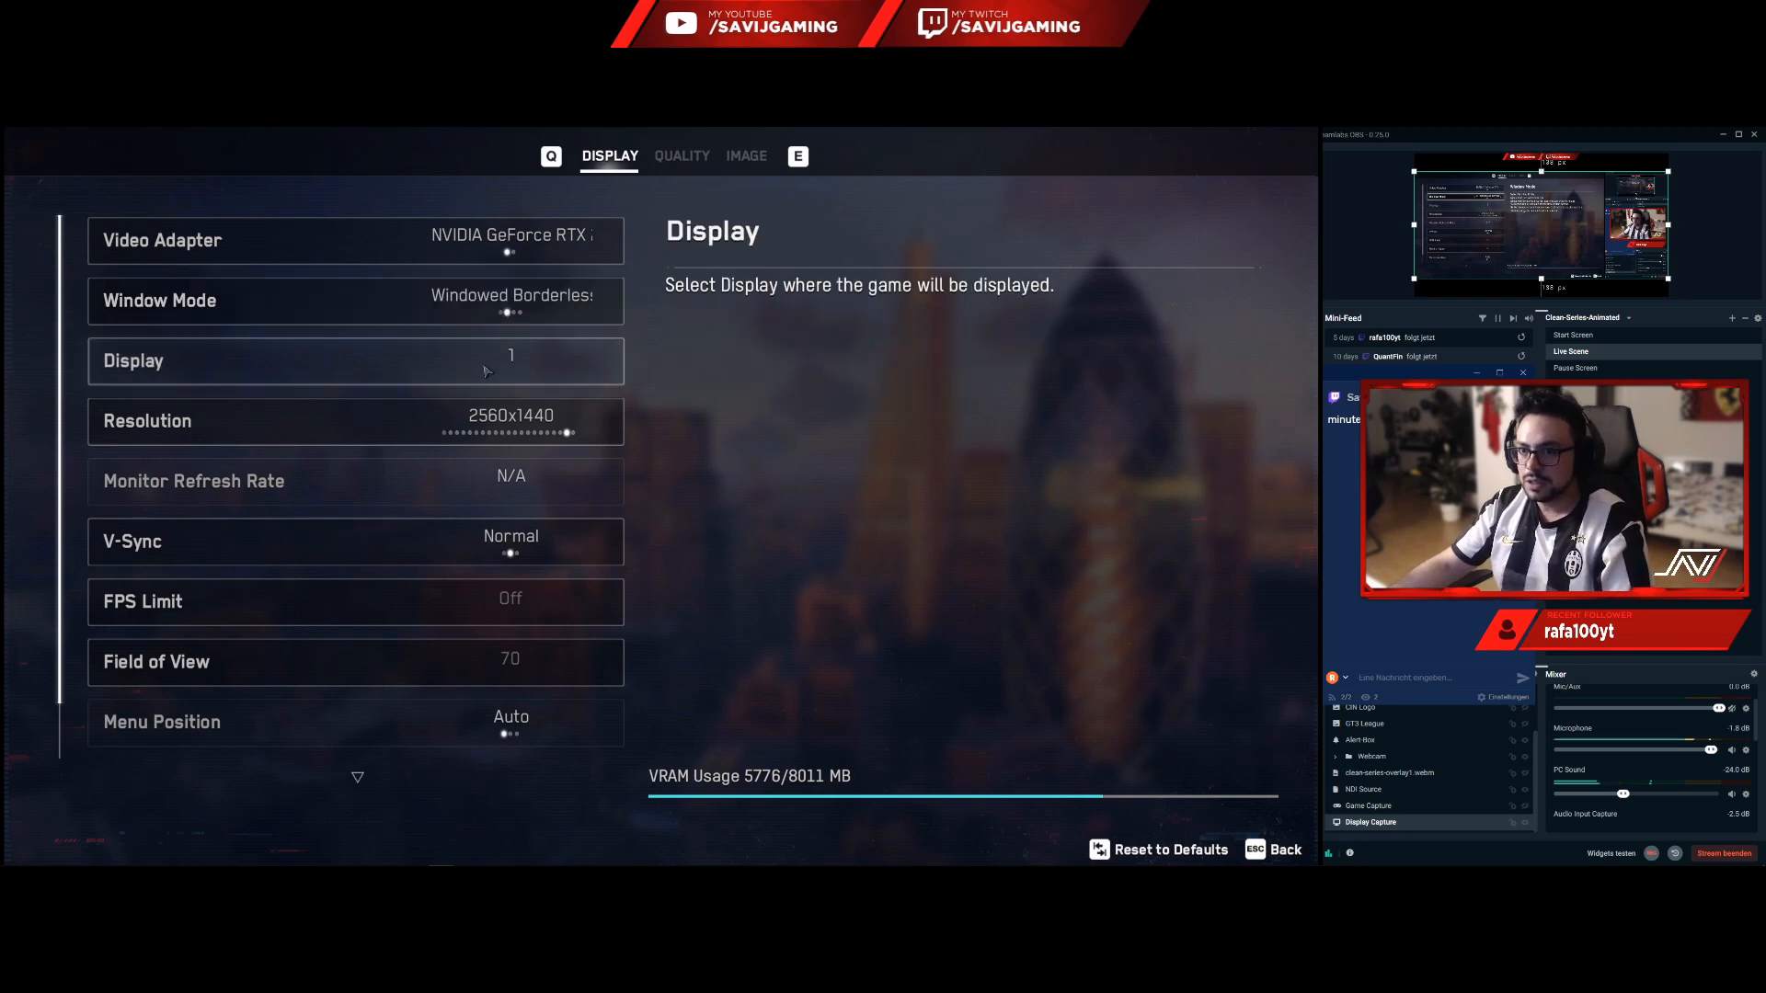
Cycle the Resolution setting through 1024x768, 3440x1440 and 2560x1080.
{"action": "left_click", "coordinate": [355, 420]}
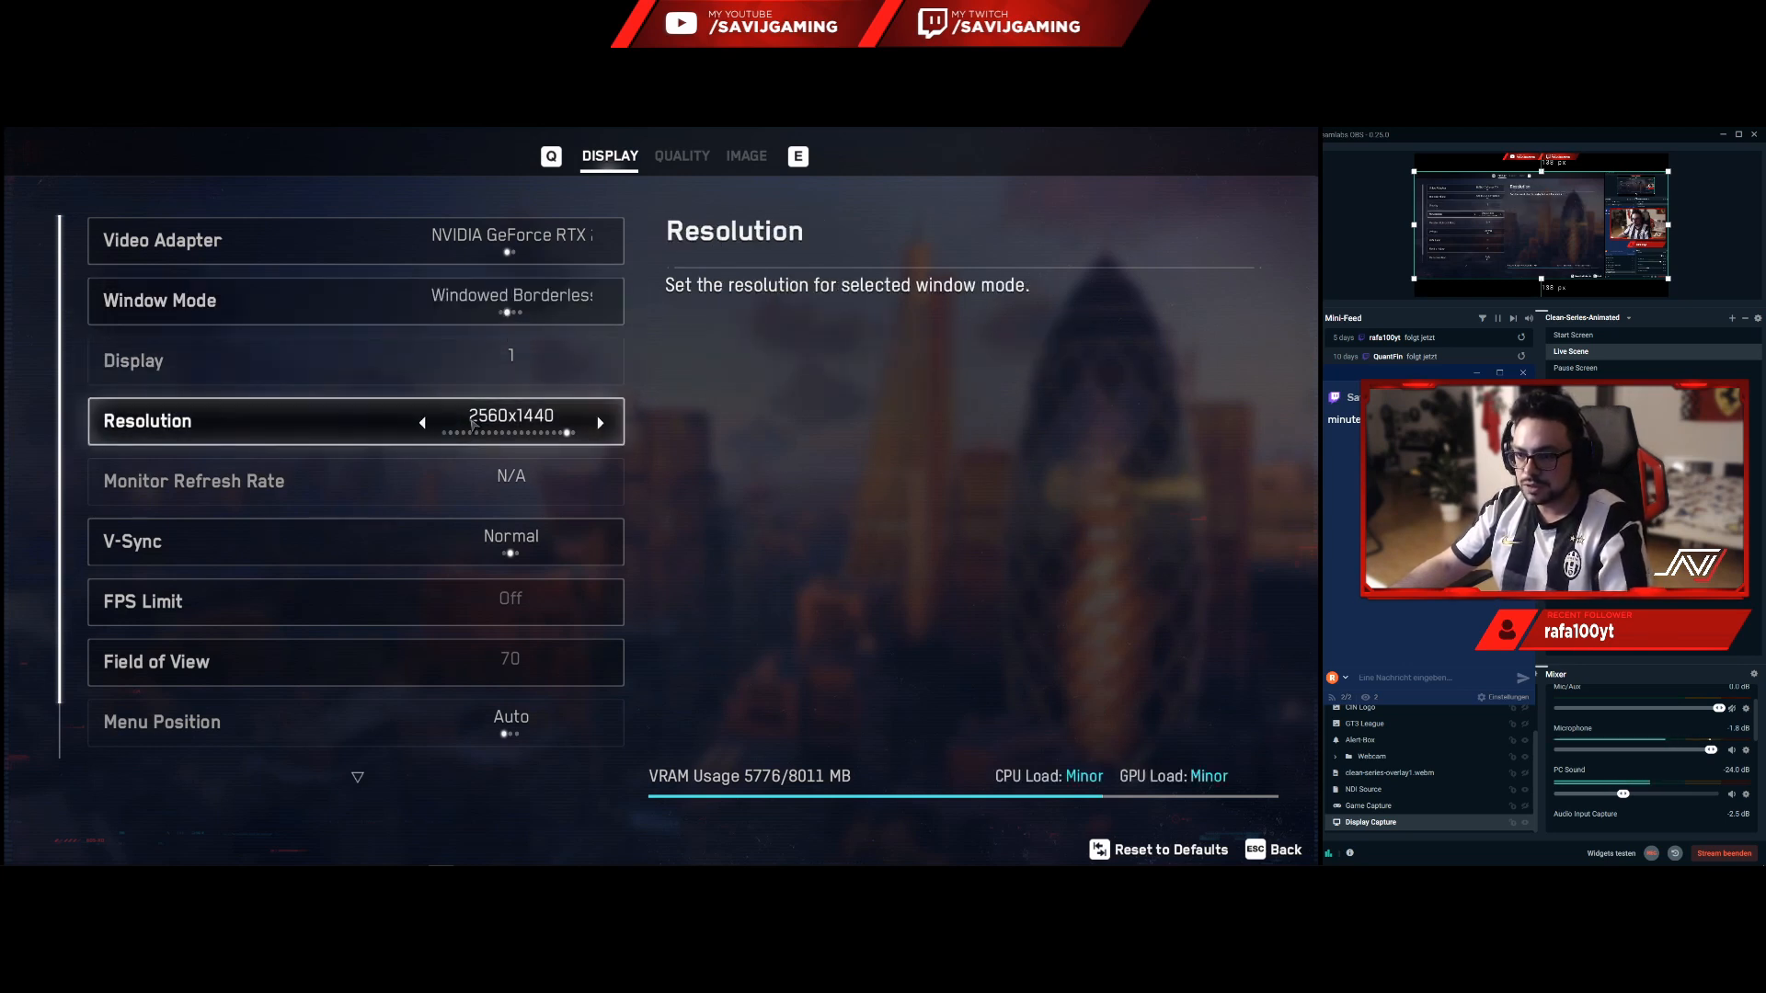
{"action": "left_click", "coordinate": [422, 422]}
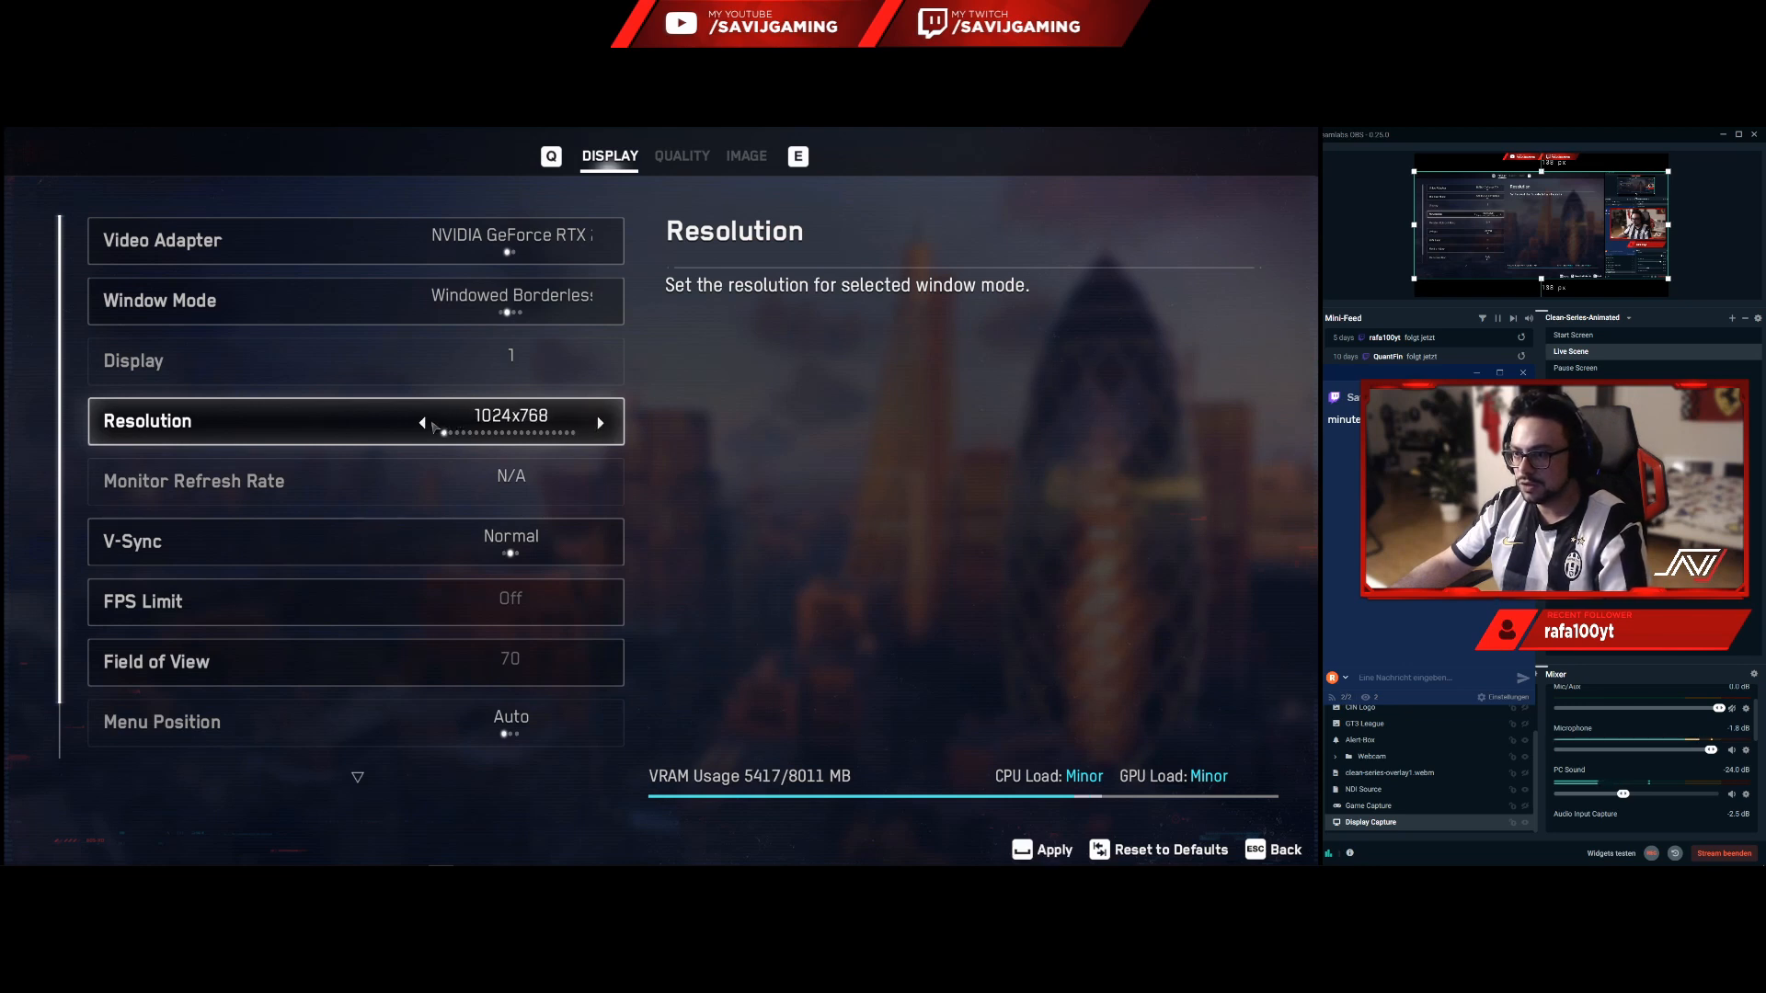
{"action": "left_click", "coordinate": [598, 422]}
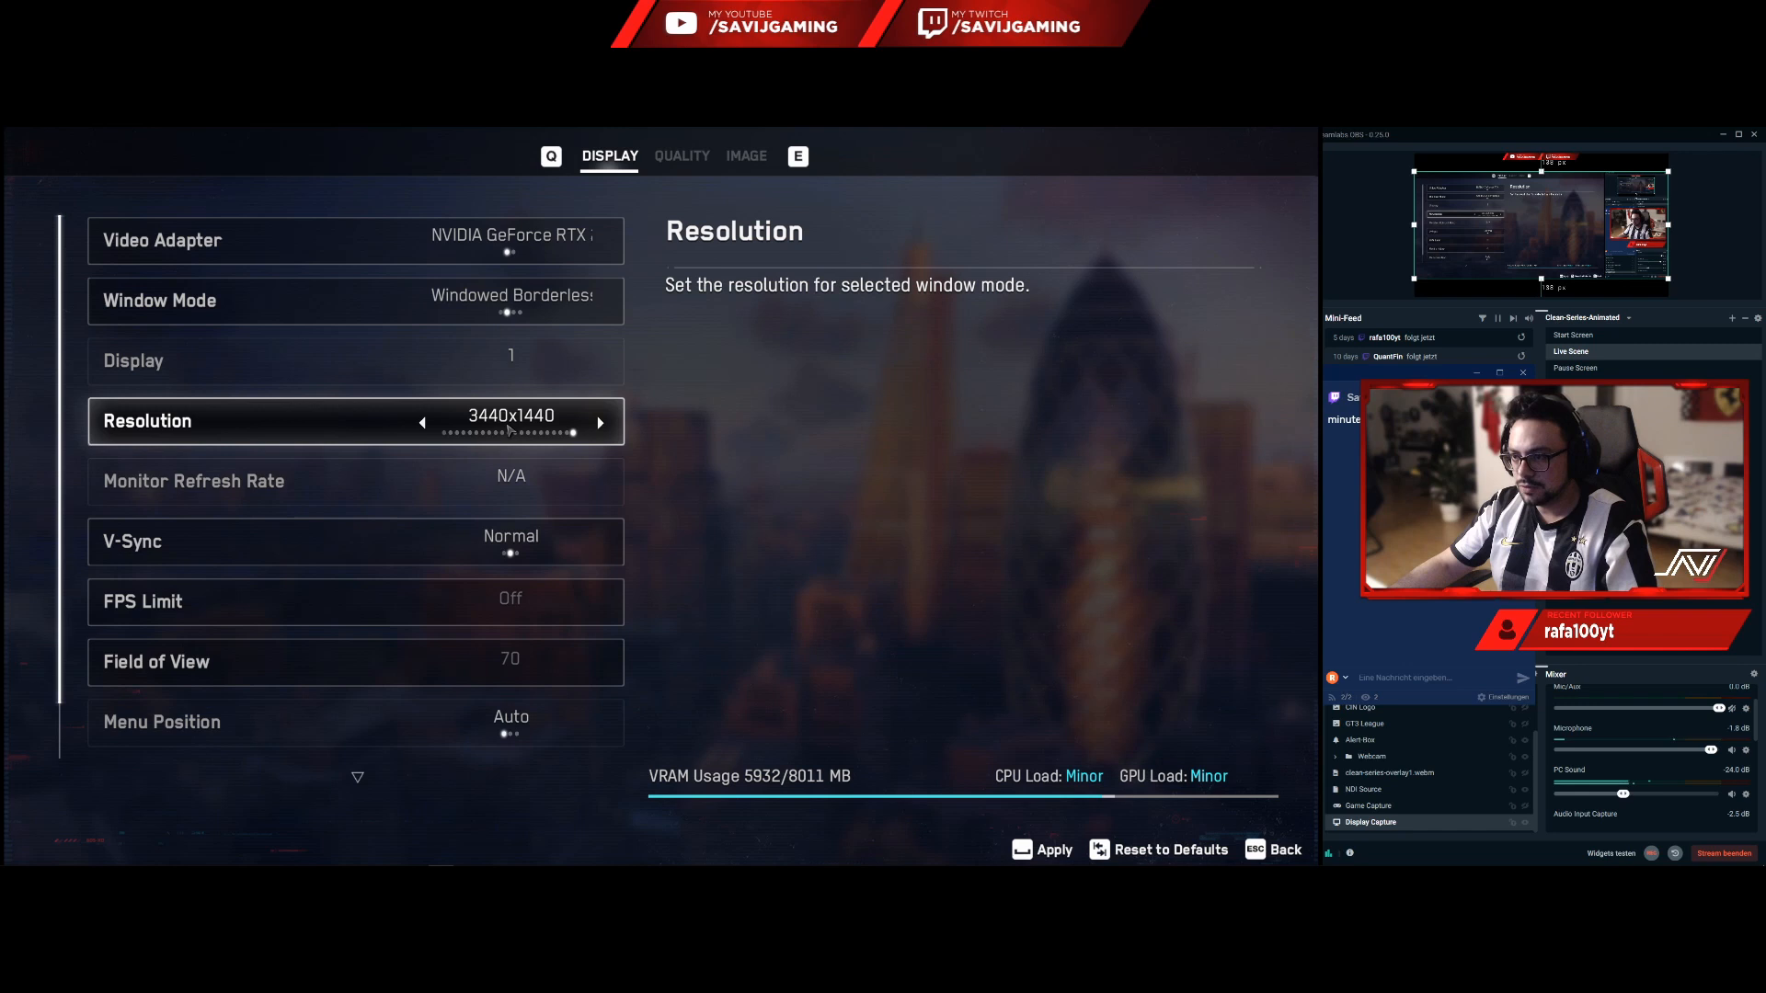
{"action": "left_click", "coordinate": [423, 422]}
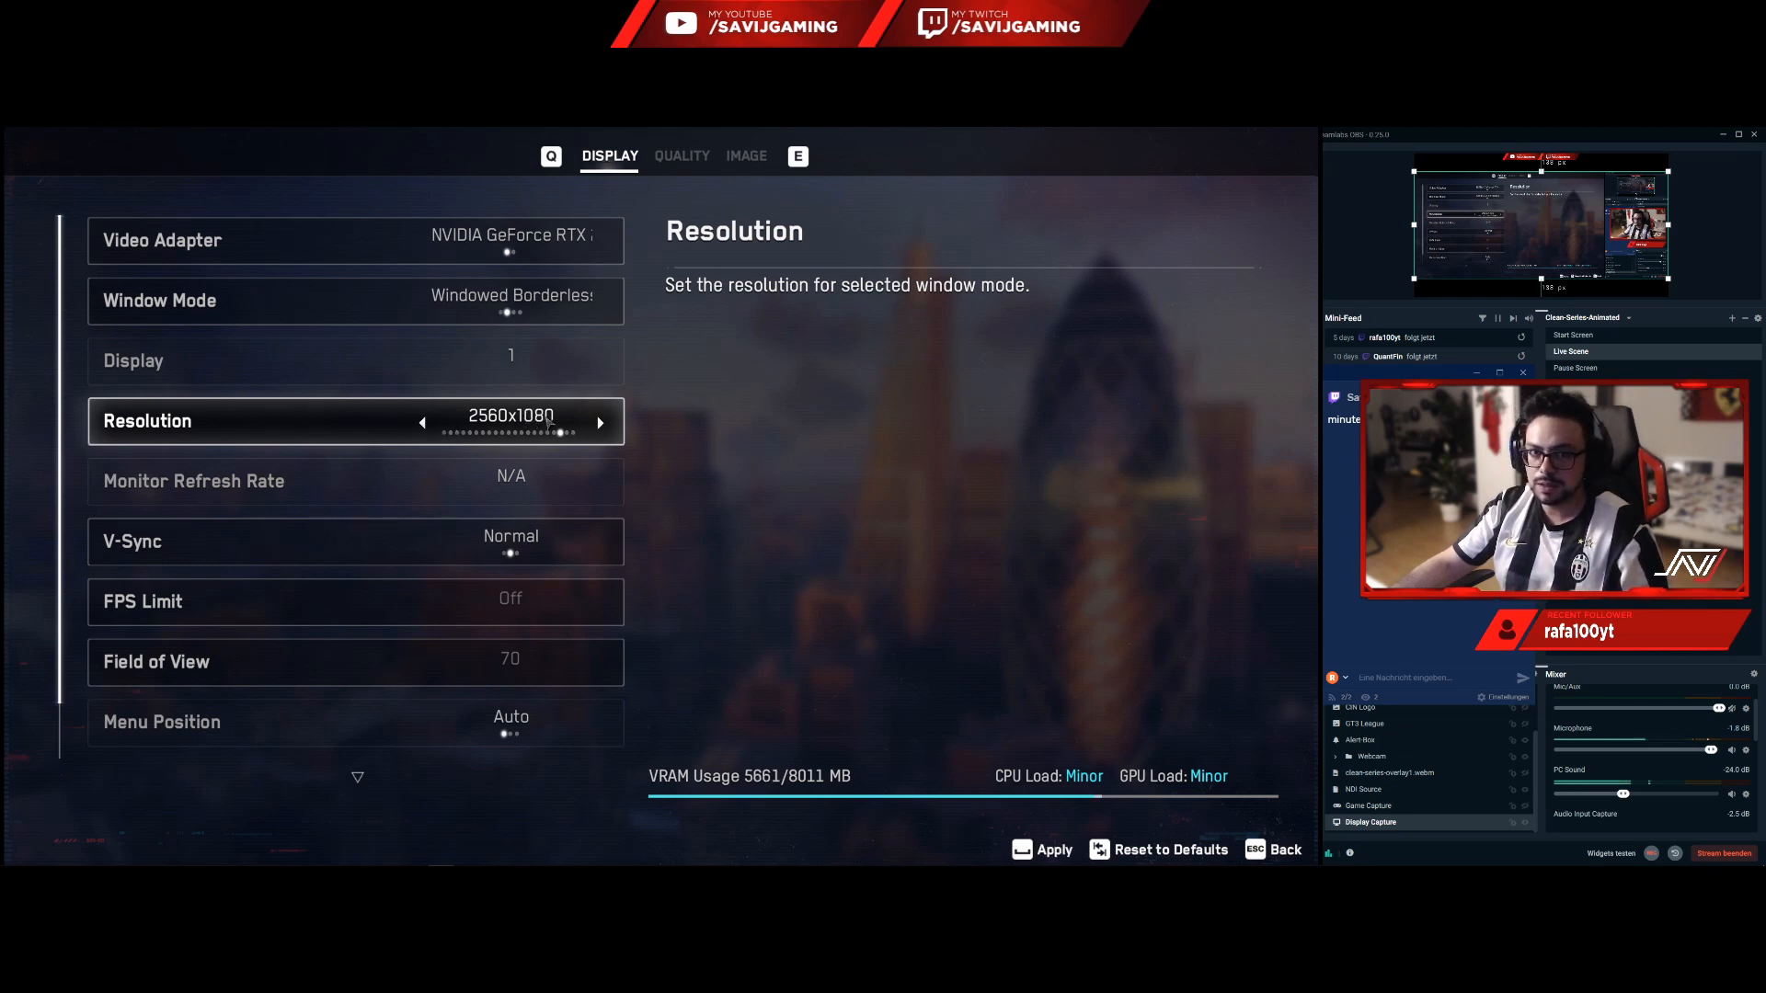
{"action": "left_click", "coordinate": [599, 422]}
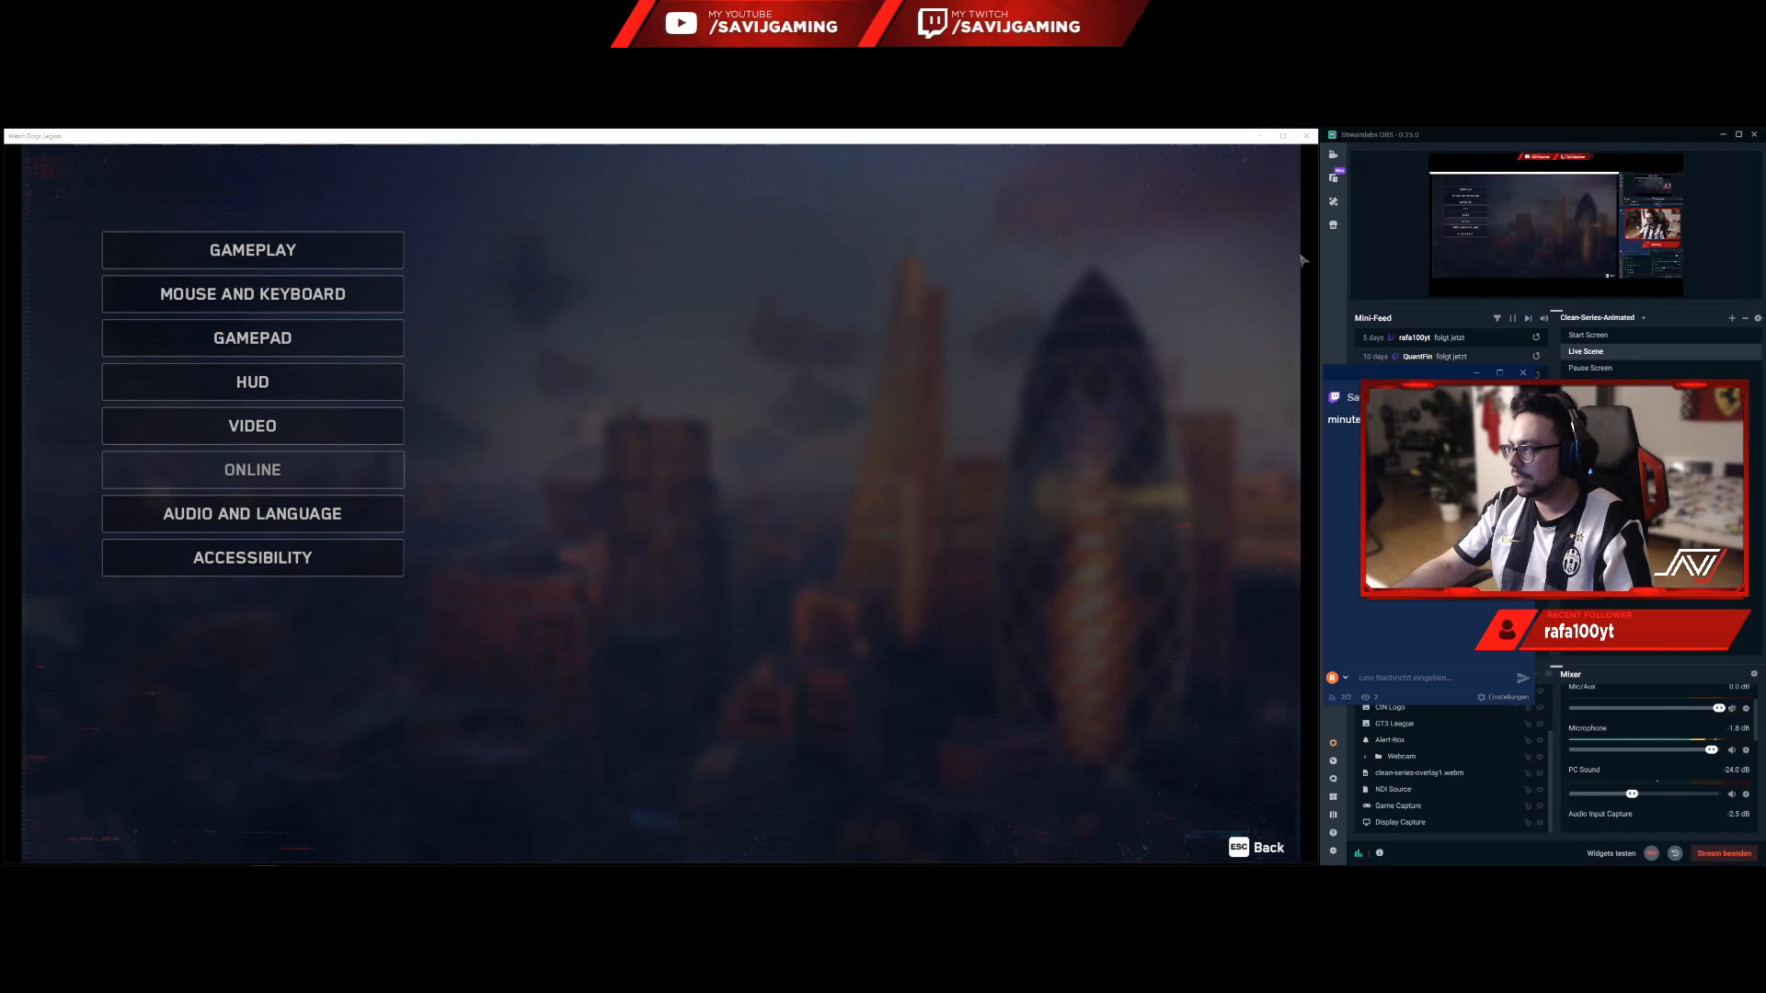
{"action": "mouse_move", "coordinate": [1306, 135]}
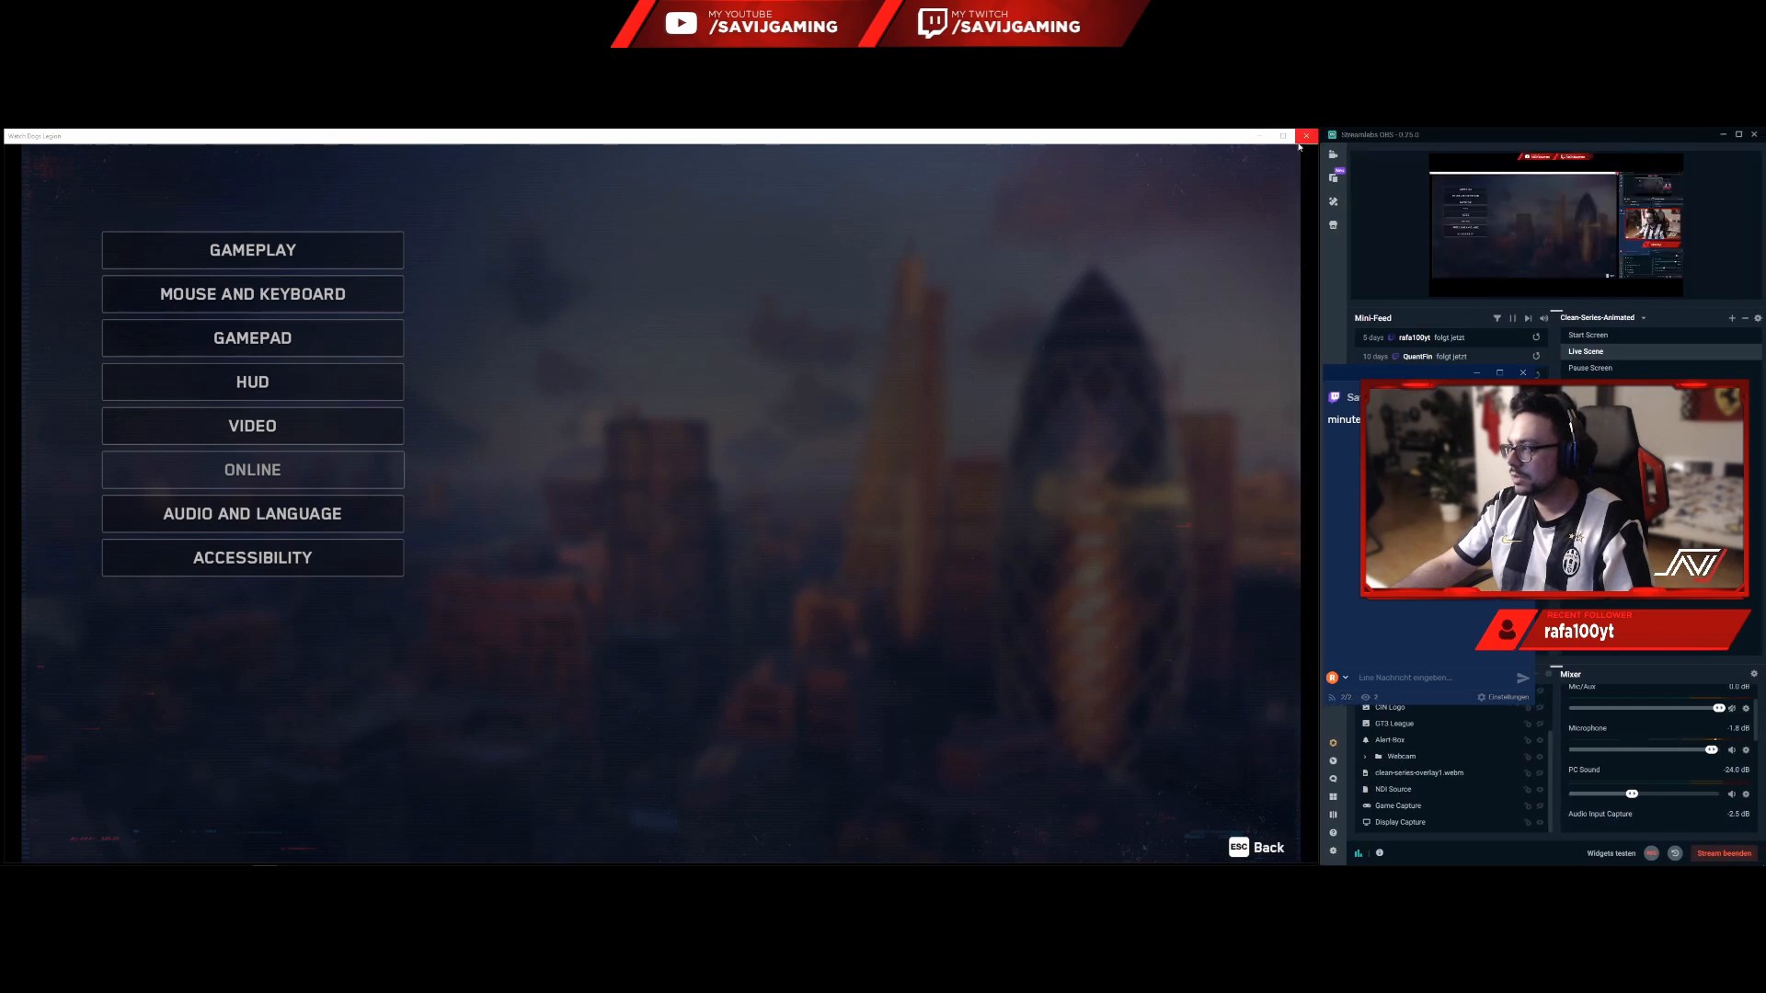